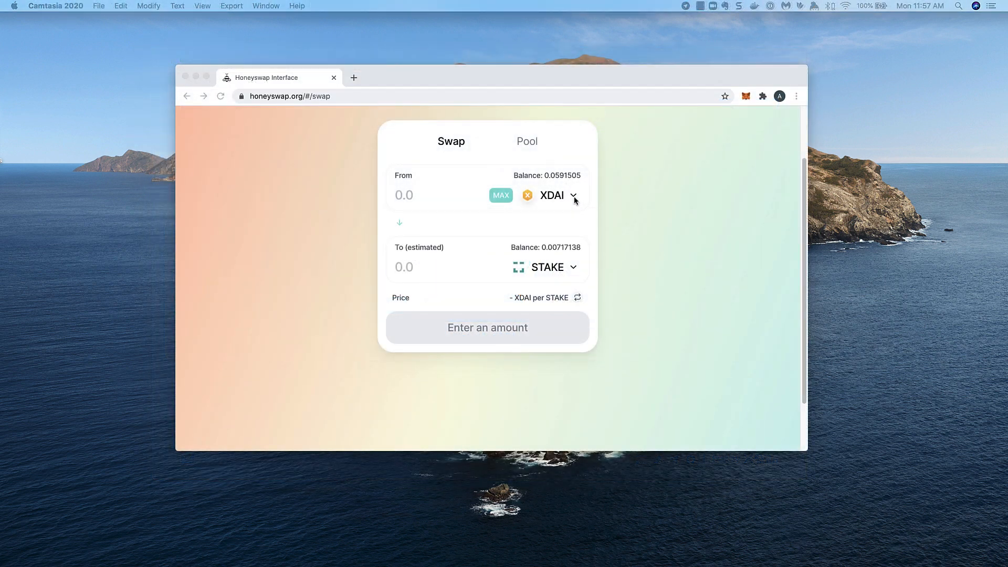
- Open the From token list, scroll it, and pick a token
{"action": "left_click", "coordinate": [559, 195]}
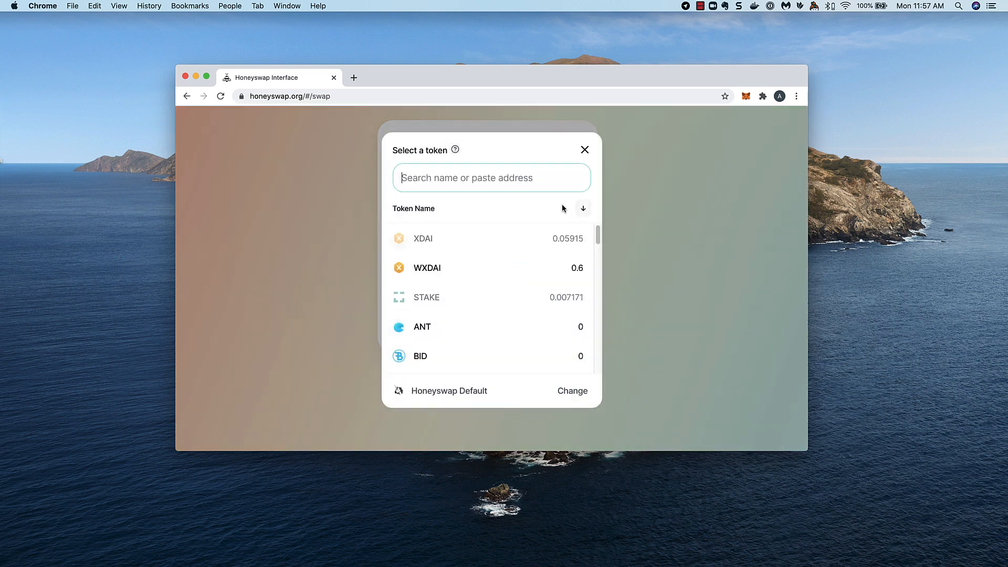
{"action": "scroll", "scroll_direction": "down", "scroll_amount": 3}
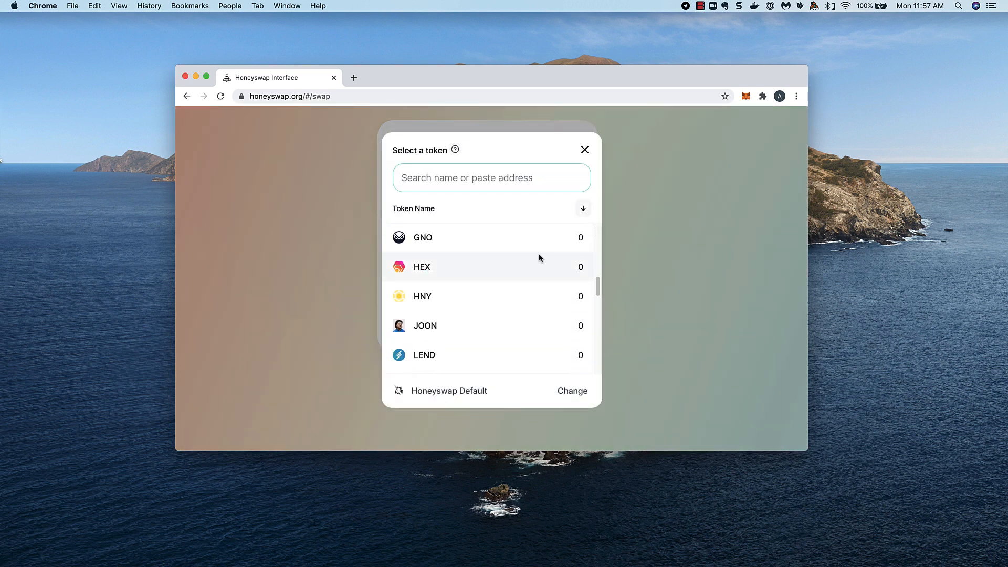
{"action": "left_click", "coordinate": [585, 150]}
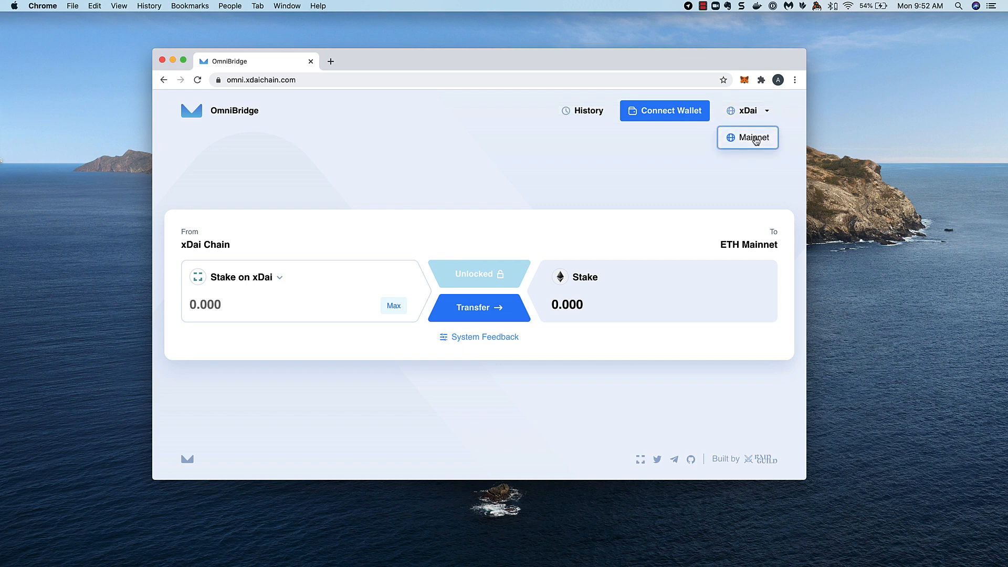
- Switch the bridge source network from xDai to ETH Mainnet
{"action": "left_click", "coordinate": [748, 138]}
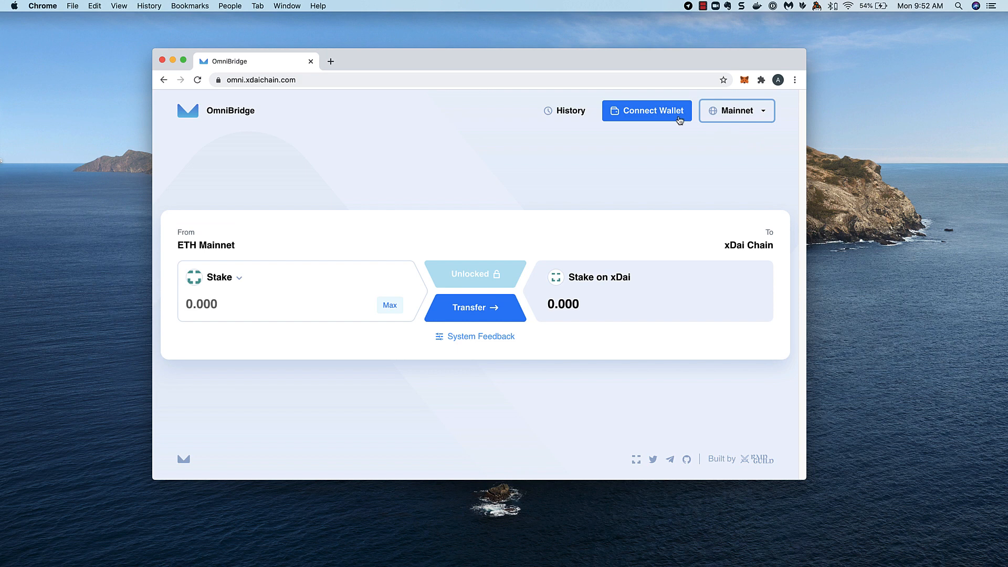
- Connect the MetaMask wallet, approving the account connection in the popup
{"action": "left_click", "coordinate": [647, 111]}
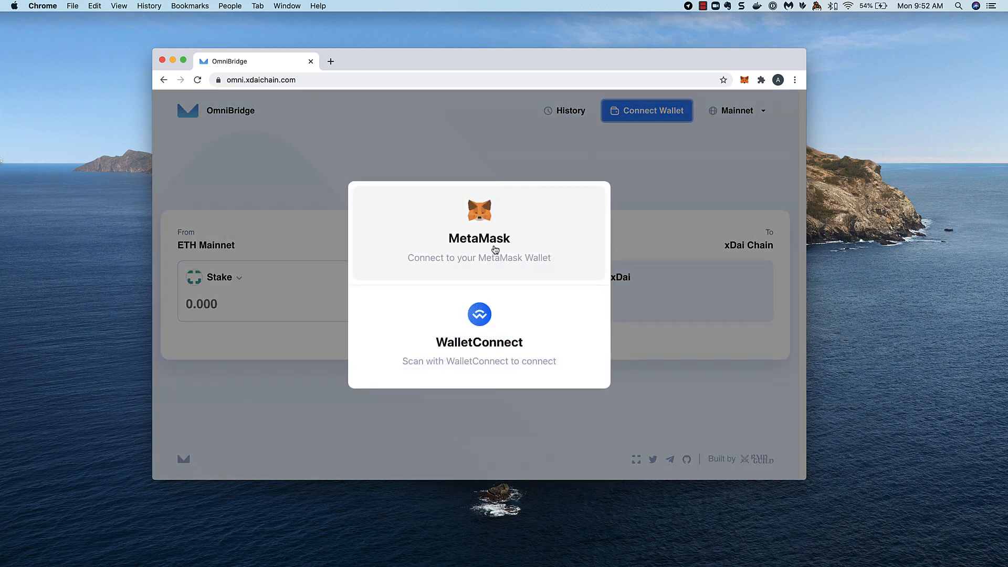
{"action": "left_click", "coordinate": [479, 232]}
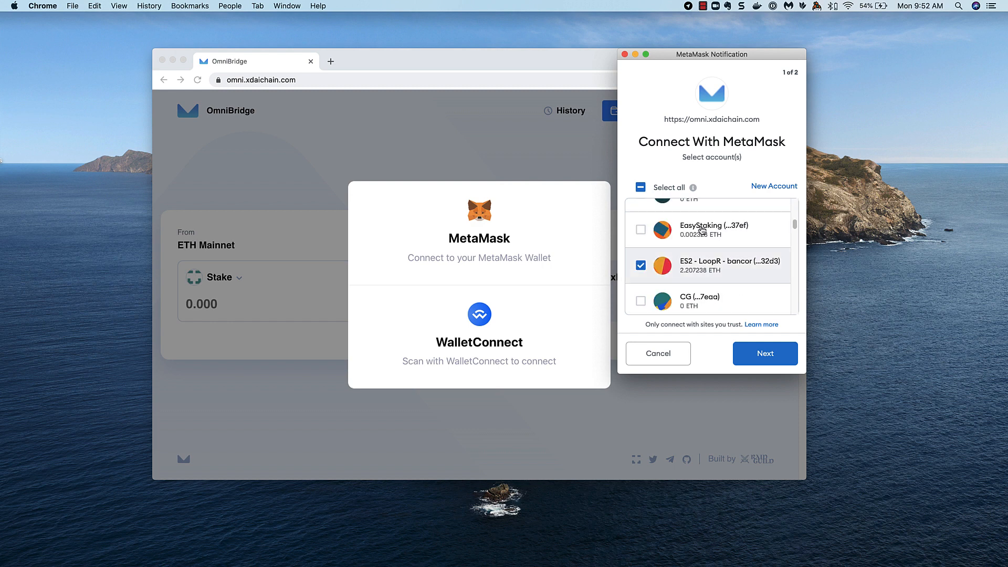
{"action": "left_click", "coordinate": [765, 353]}
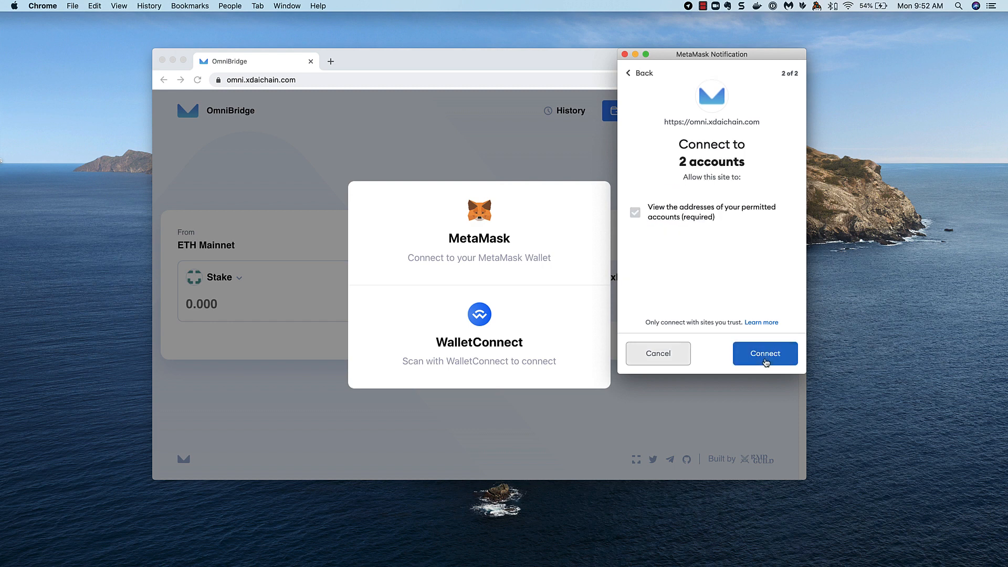
{"action": "left_click", "coordinate": [764, 352]}
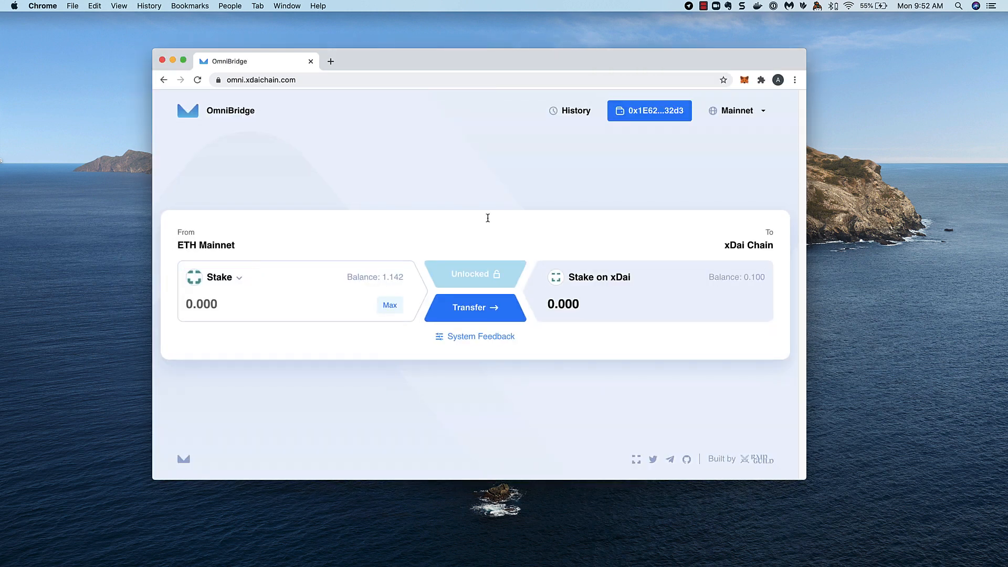
- Select STAKE via search and fill the amount with the full 1.142 balance
{"action": "left_click", "coordinate": [219, 277]}
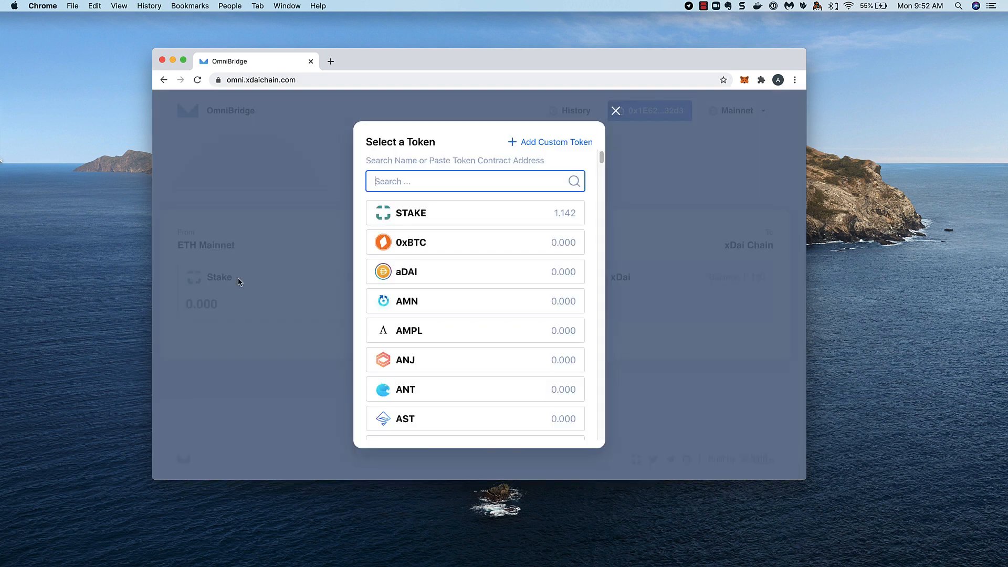
{"action": "mouse_move", "coordinate": [437, 268]}
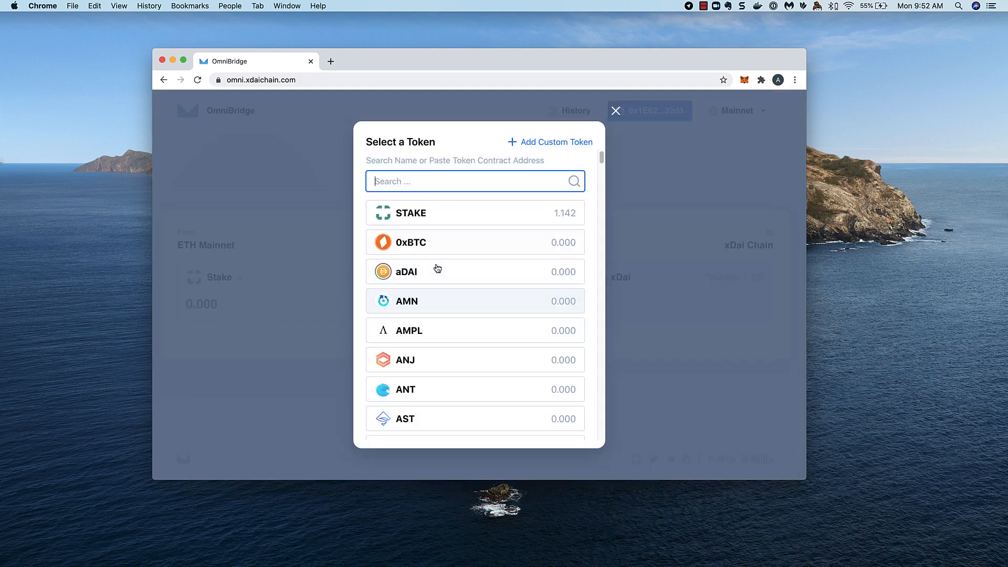
{"action": "type", "text": "STAKE"}
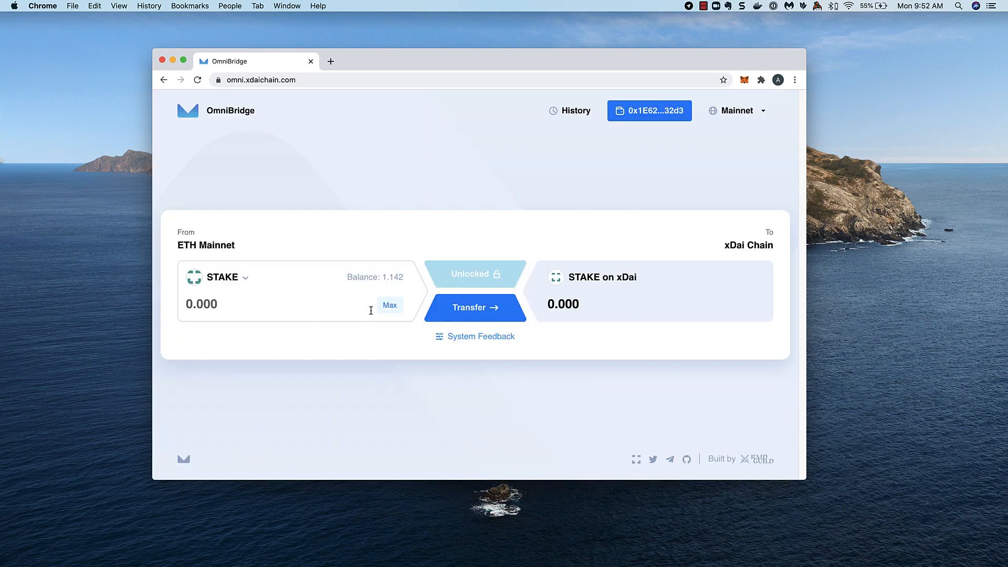
{"action": "left_click", "coordinate": [390, 305]}
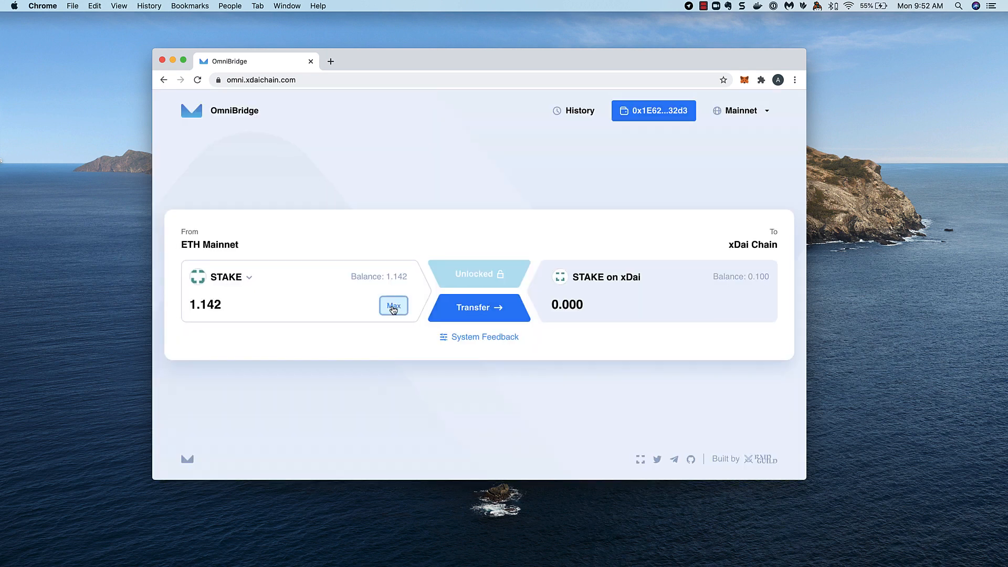
{"action": "left_click", "coordinate": [393, 306]}
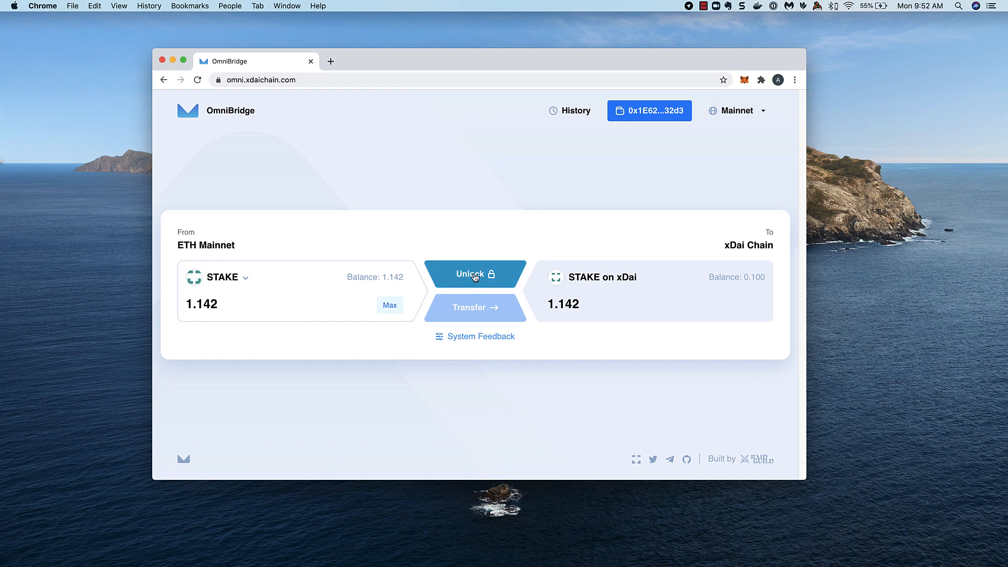
- Unlock STAKE and confirm the spending approval in MetaMask
{"action": "left_click", "coordinate": [474, 273]}
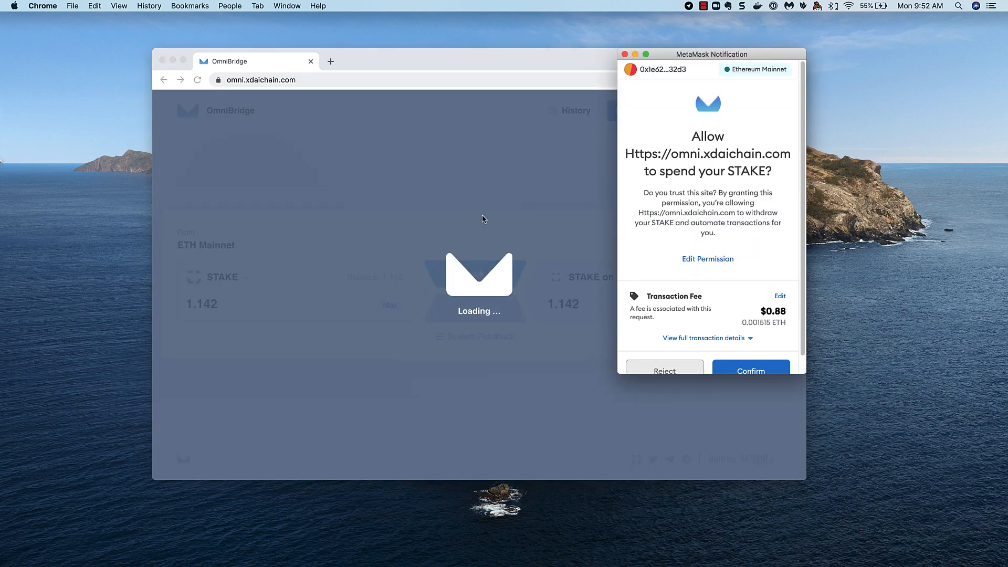
{"action": "left_click", "coordinate": [750, 370]}
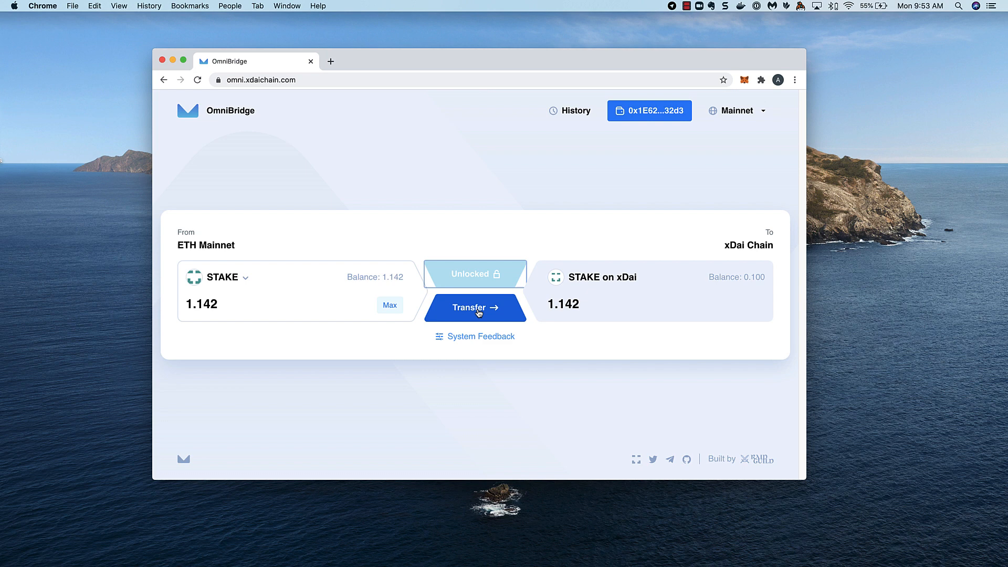
- Transfer 1.142 STAKE to xDai and confirm the relay transaction in MetaMask
{"action": "left_click", "coordinate": [475, 307]}
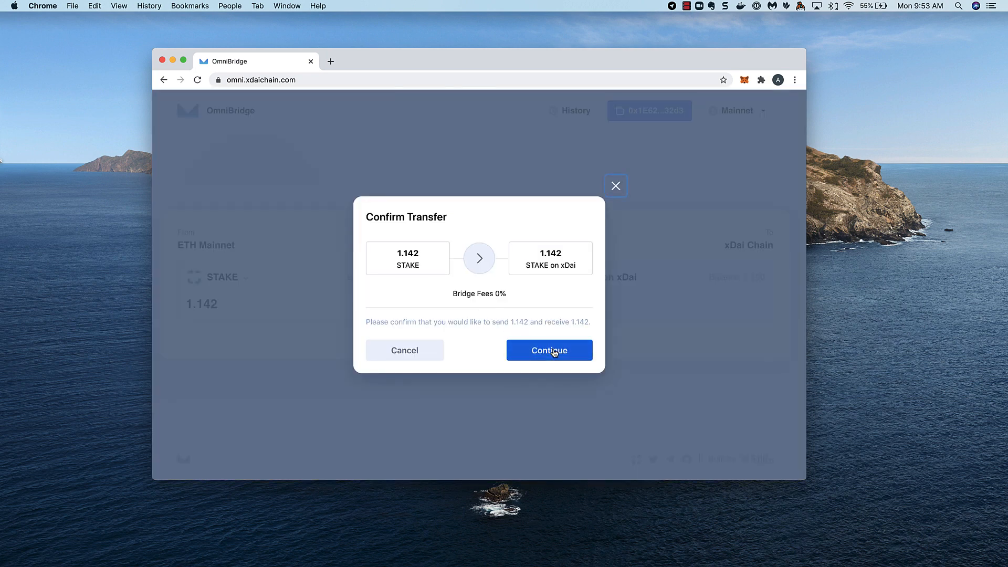
{"action": "left_click", "coordinate": [548, 351]}
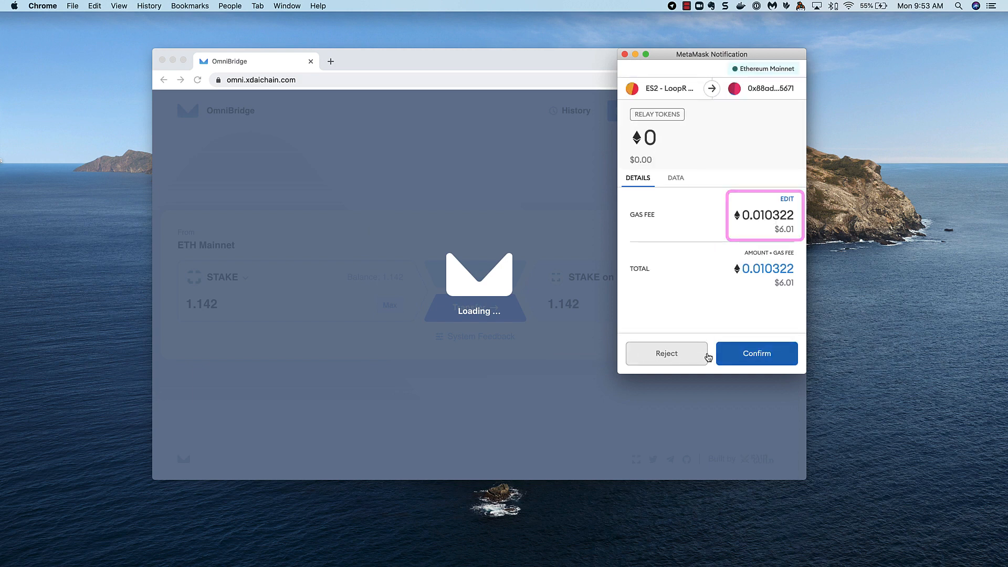
{"action": "left_click", "coordinate": [757, 353]}
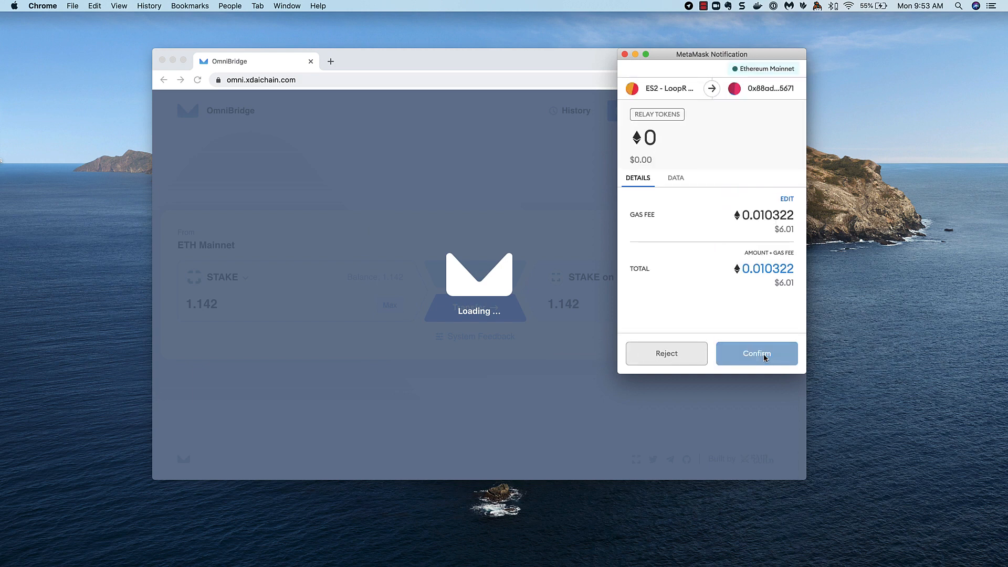
{"action": "left_click", "coordinate": [756, 352]}
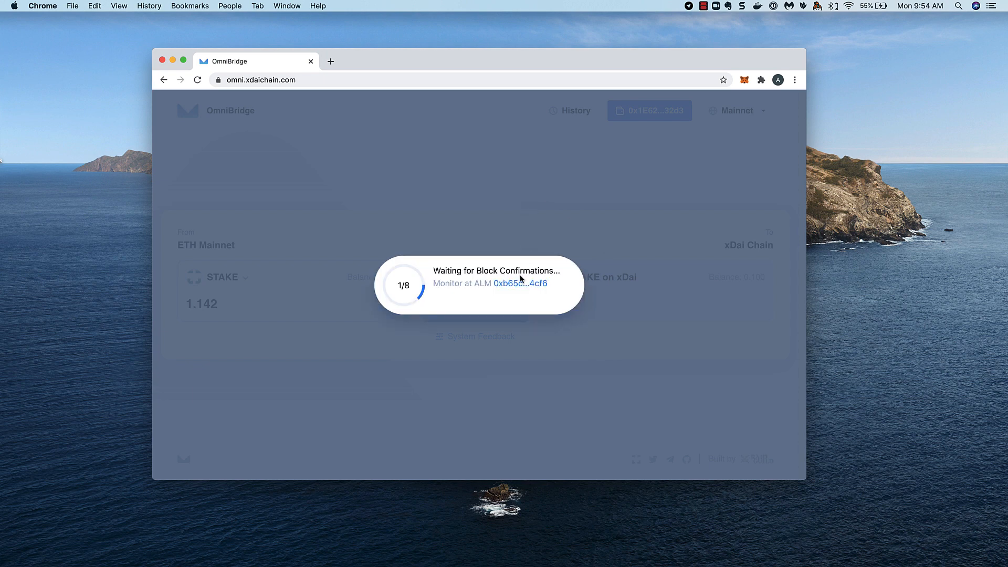
- Open the ALM monitoring link in a new tab
{"action": "right_click", "coordinate": [518, 283]}
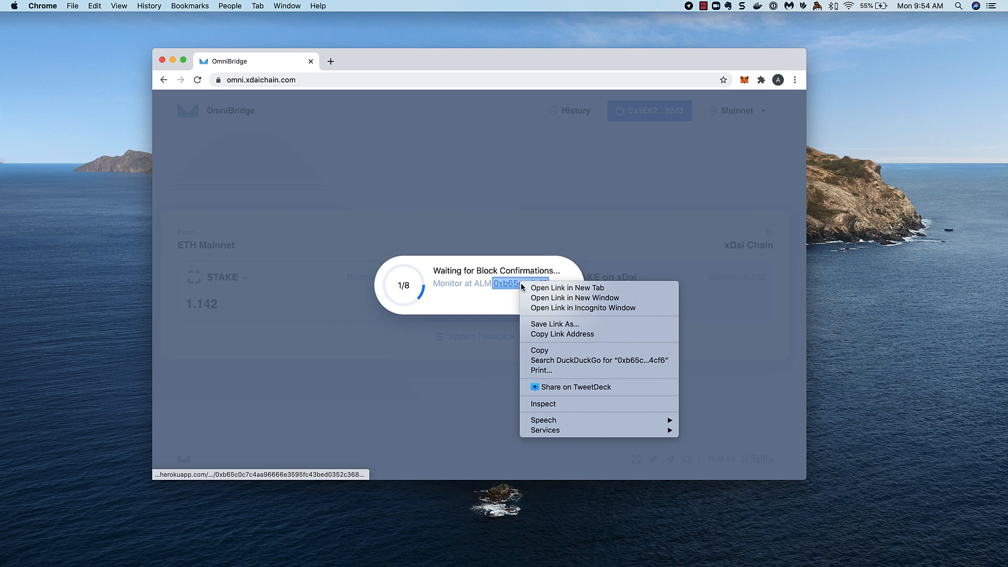
{"action": "left_click", "coordinate": [567, 287]}
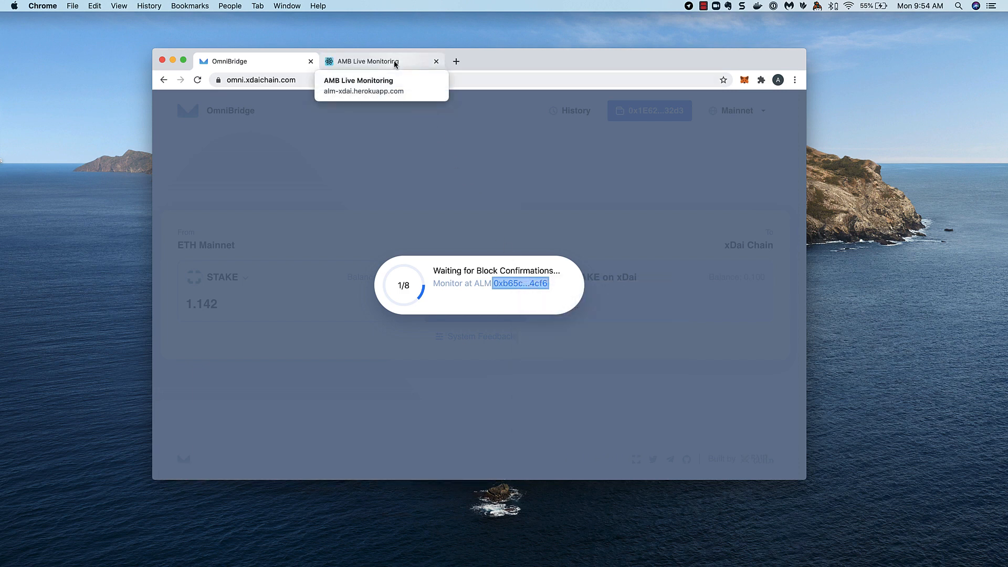
- Check the Waiting status against OmniBridge progress, then open the transaction hash on Etherscan
{"action": "left_click", "coordinate": [381, 61]}
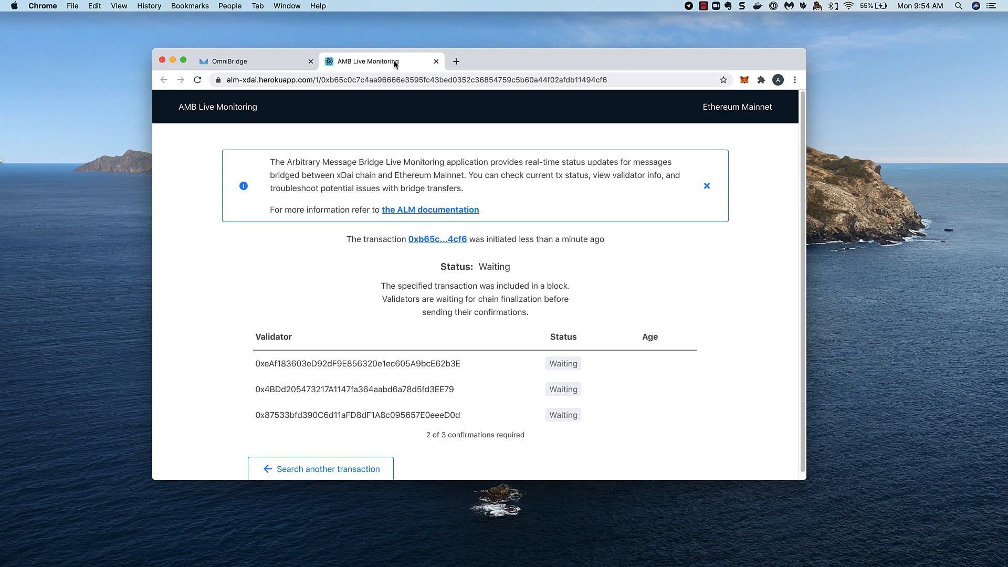
{"action": "mouse_move", "coordinate": [346, 310]}
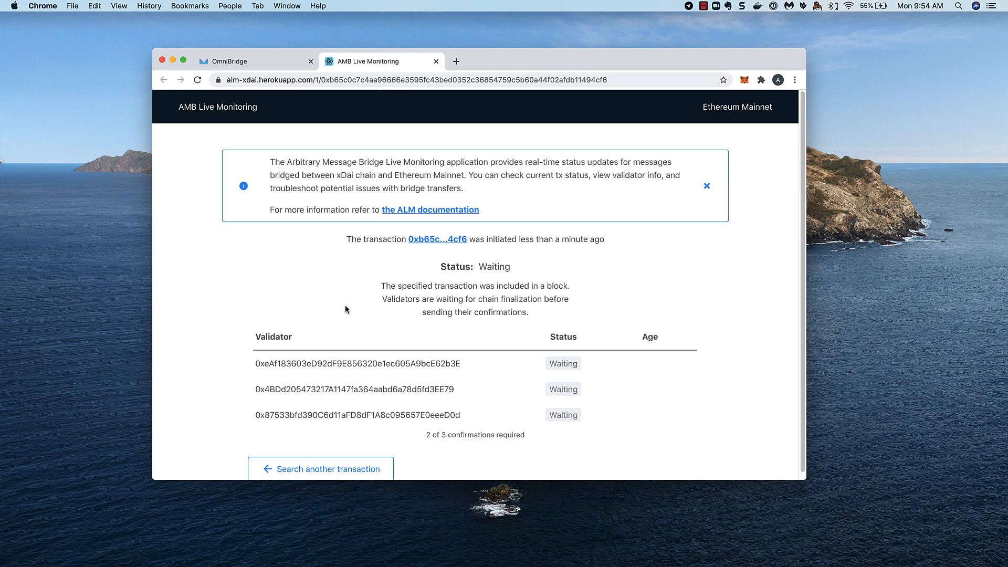
{"action": "left_click", "coordinate": [251, 60]}
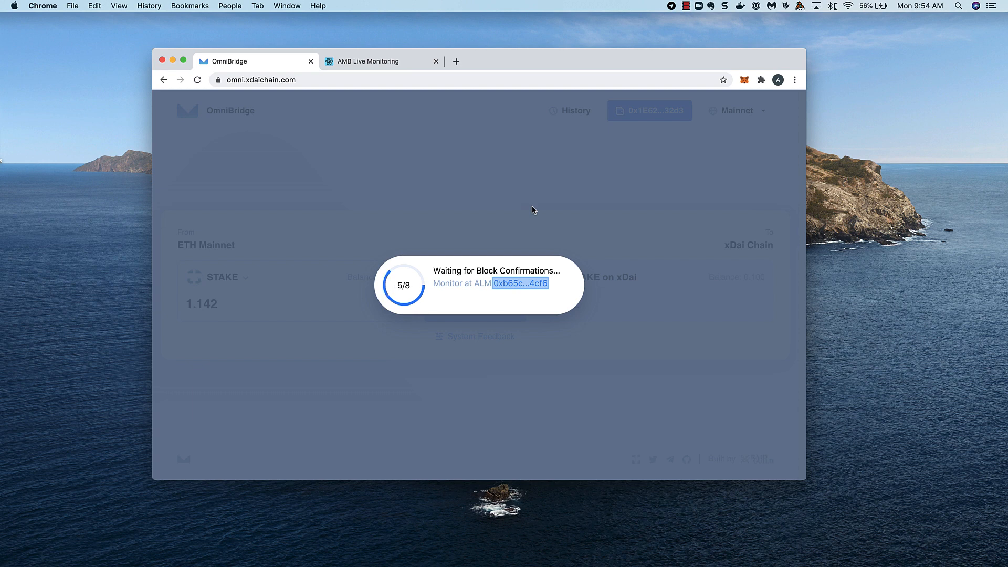
{"action": "mouse_move", "coordinate": [489, 163]}
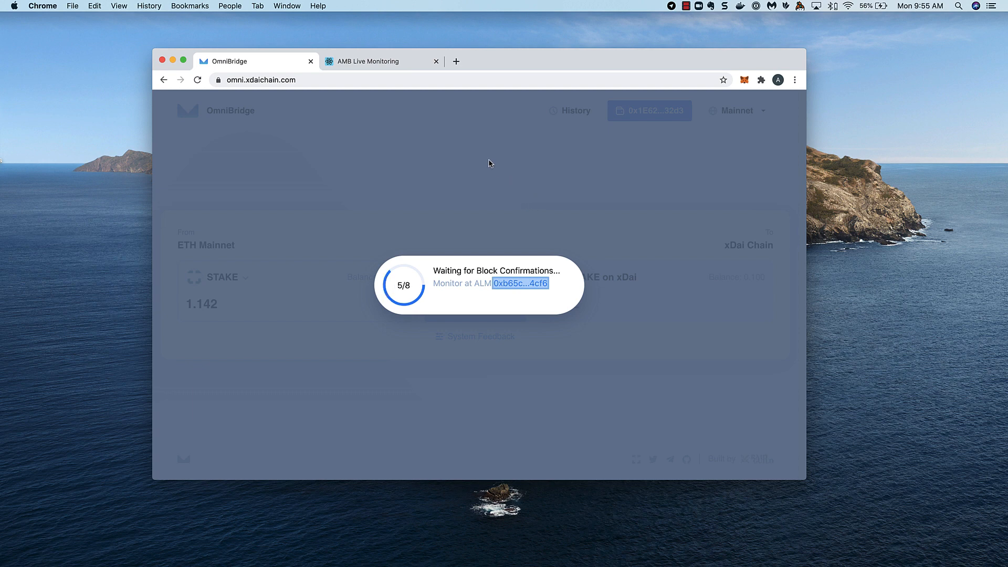
{"action": "left_click", "coordinate": [379, 60]}
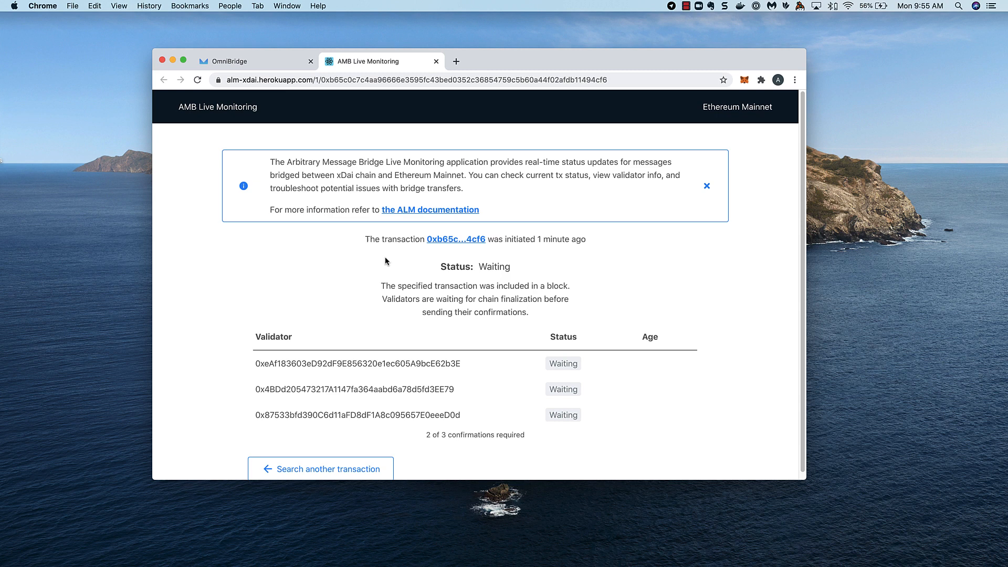
{"action": "right_click", "coordinate": [456, 238]}
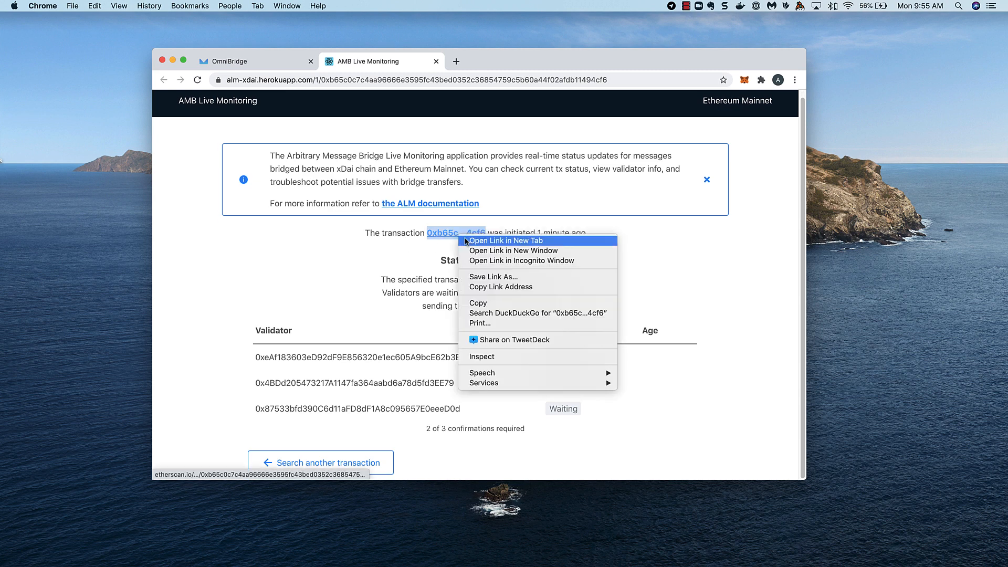
{"action": "left_click", "coordinate": [506, 240]}
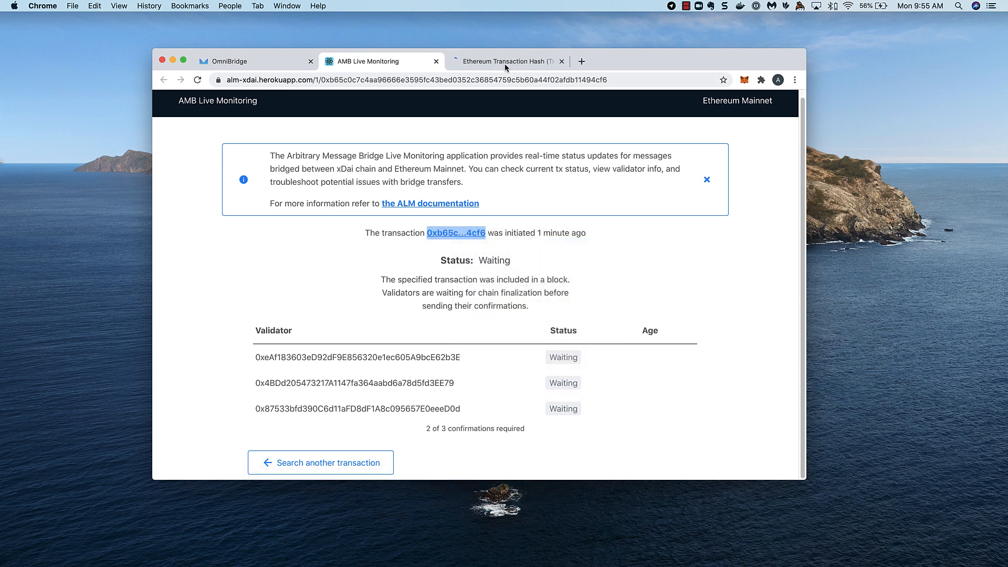
- Review the successful transaction on Etherscan, then return to OmniBridge
{"action": "left_click", "coordinate": [507, 60]}
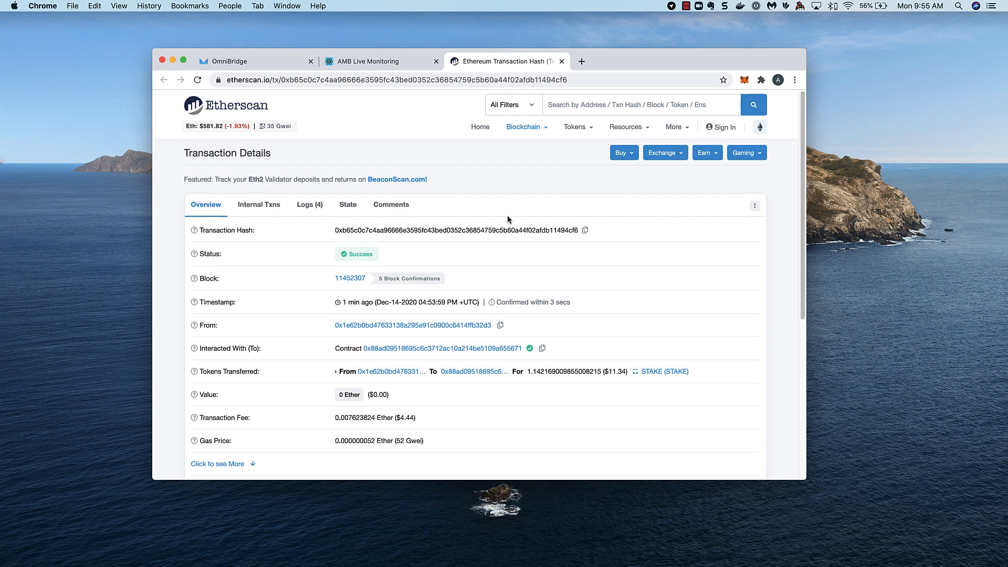
{"action": "scroll", "scroll_direction": "down", "scroll_amount": 3}
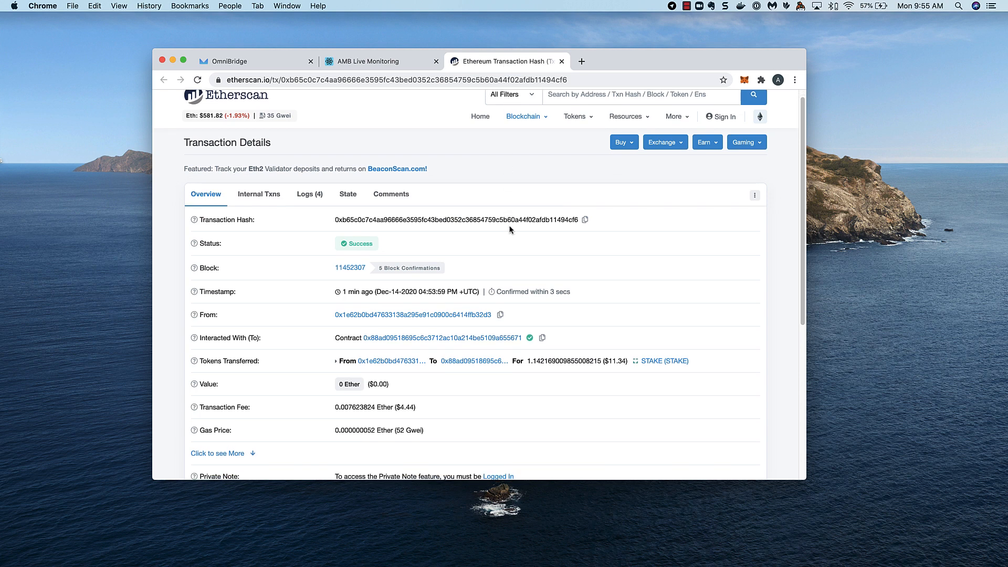
{"action": "scroll", "scroll_direction": "down", "scroll_amount": 3}
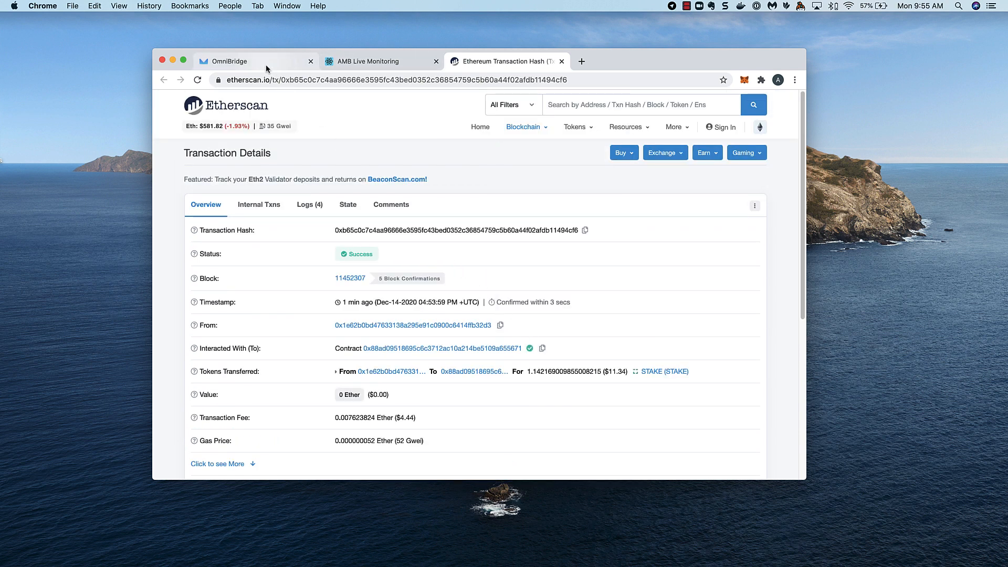
{"action": "left_click", "coordinate": [226, 61]}
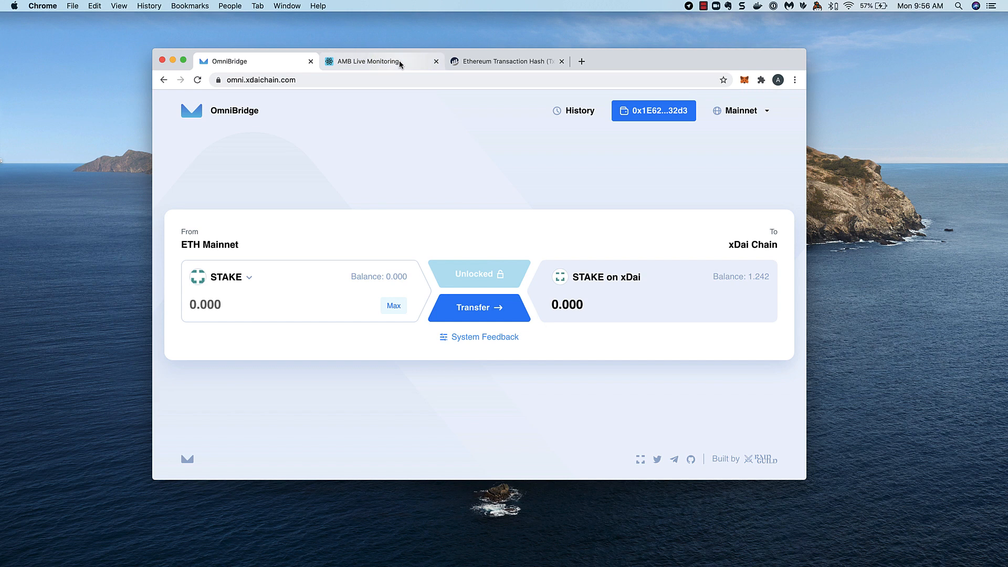
- Check the Success status and validator results in AMB monitoring, then return to OmniBridge
{"action": "left_click", "coordinate": [365, 61]}
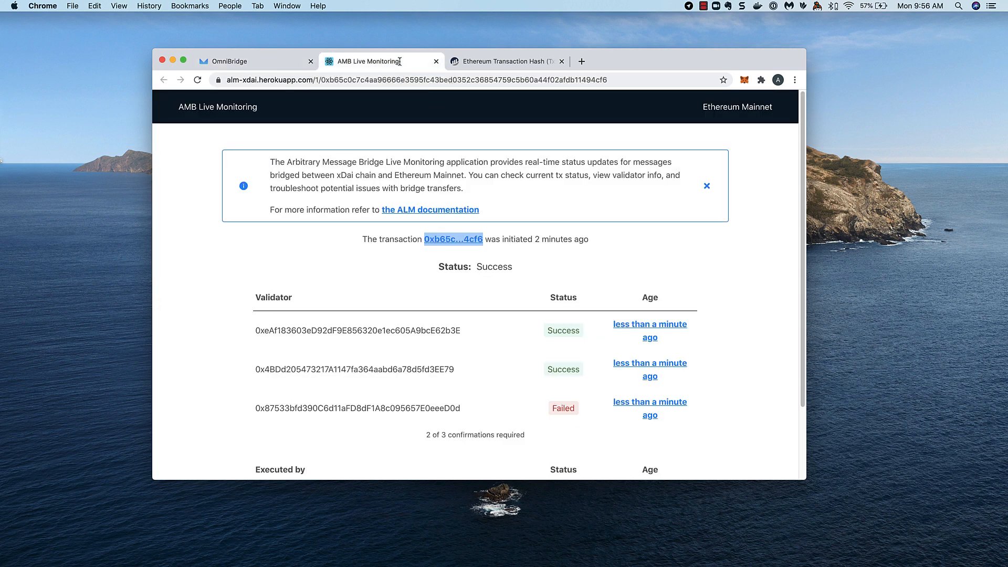
{"action": "scroll", "scroll_direction": "down", "scroll_amount": 3}
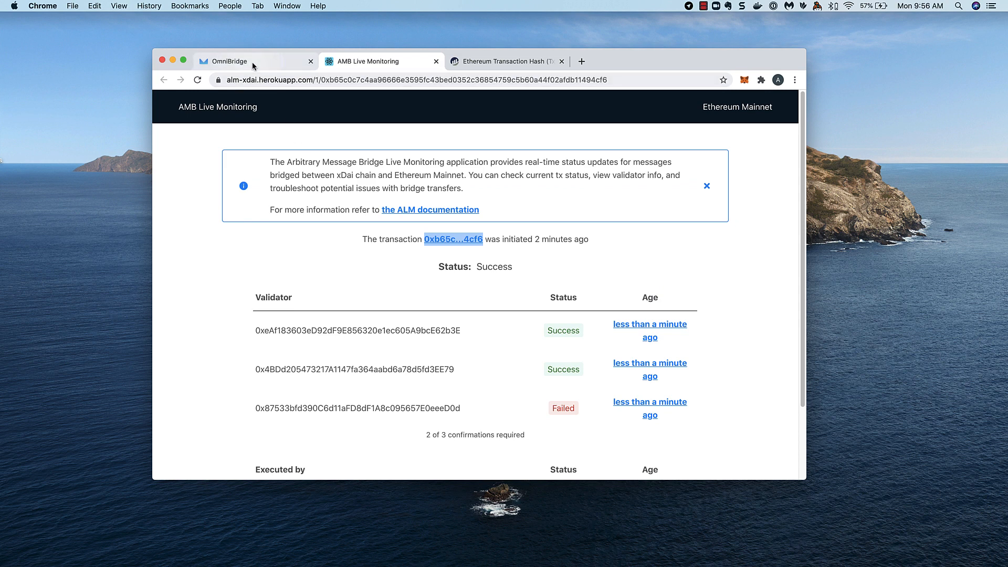
{"action": "left_click", "coordinate": [230, 61]}
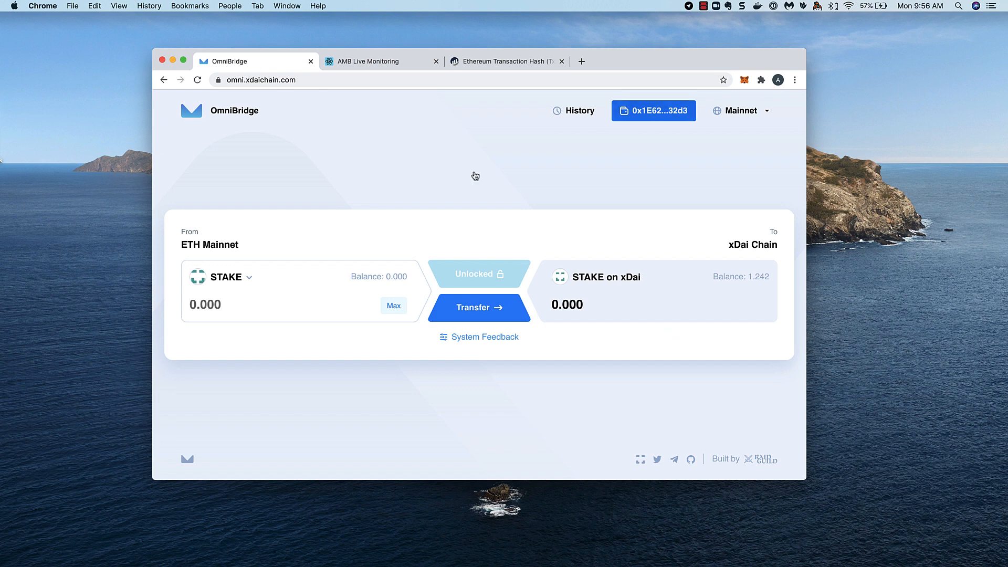
- Open MetaMask and switch its network to xDai
{"action": "left_click", "coordinate": [745, 80]}
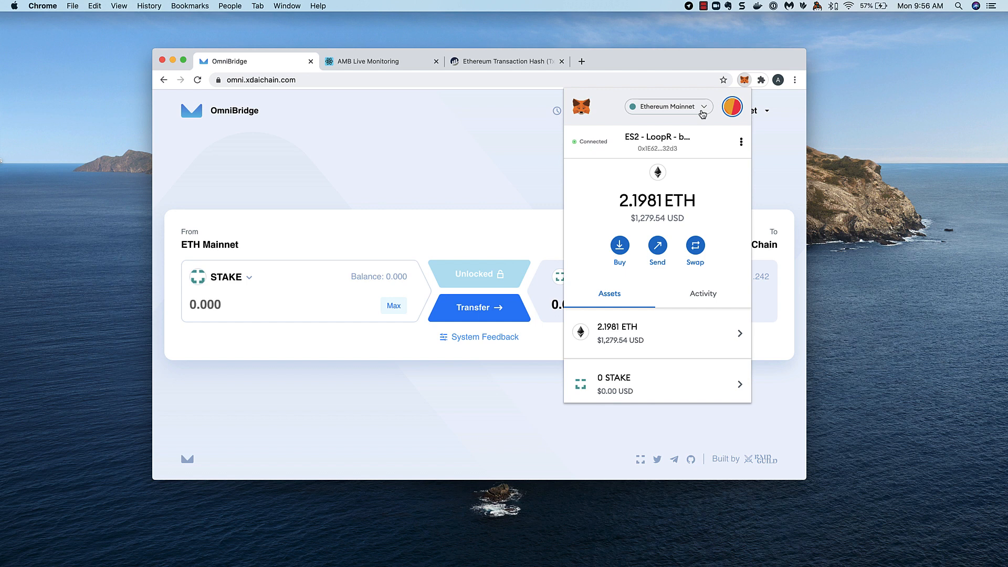
{"action": "mouse_move", "coordinate": [664, 300]}
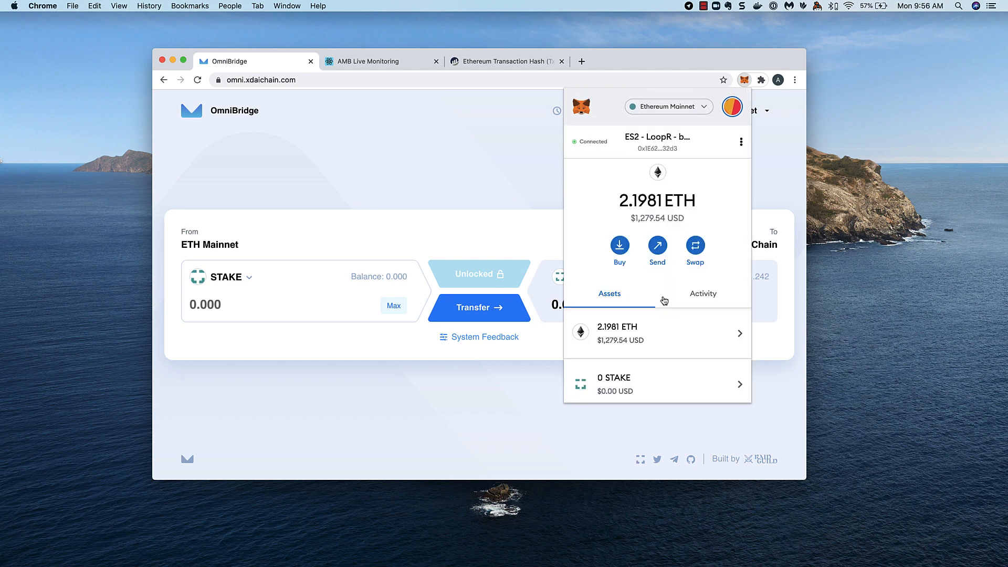
{"action": "left_click", "coordinate": [667, 106]}
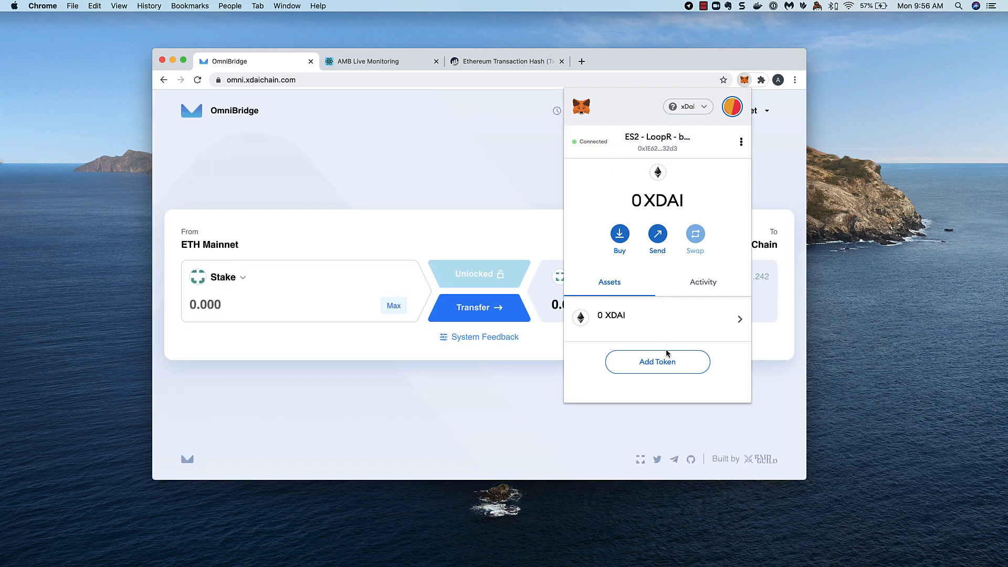
- Search 'ST' in Add Tokens, select STAKE Token, and switch to the Custom Token form
{"action": "left_click", "coordinate": [657, 362]}
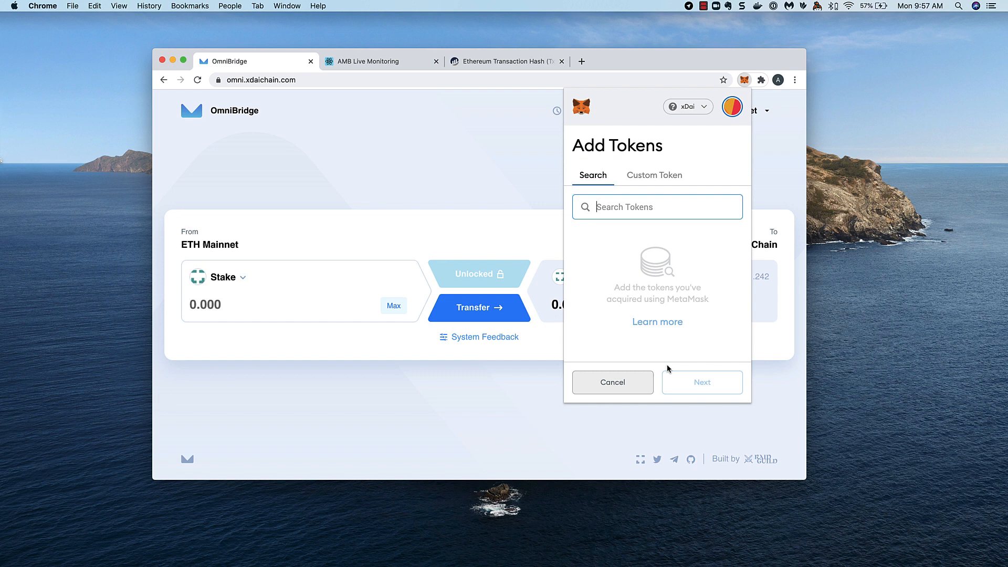
{"action": "mouse_move", "coordinate": [672, 226]}
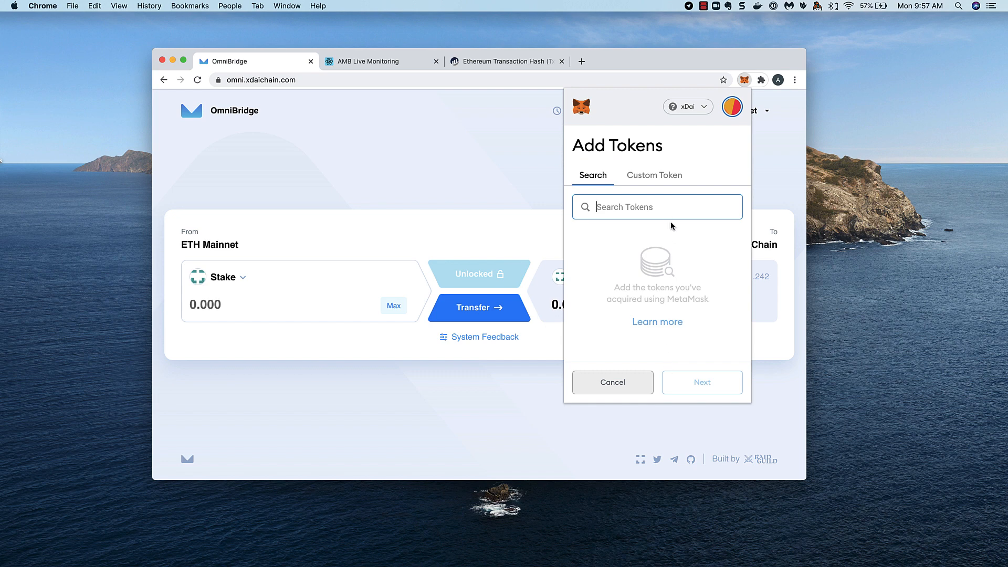
{"action": "type", "text": "STA"}
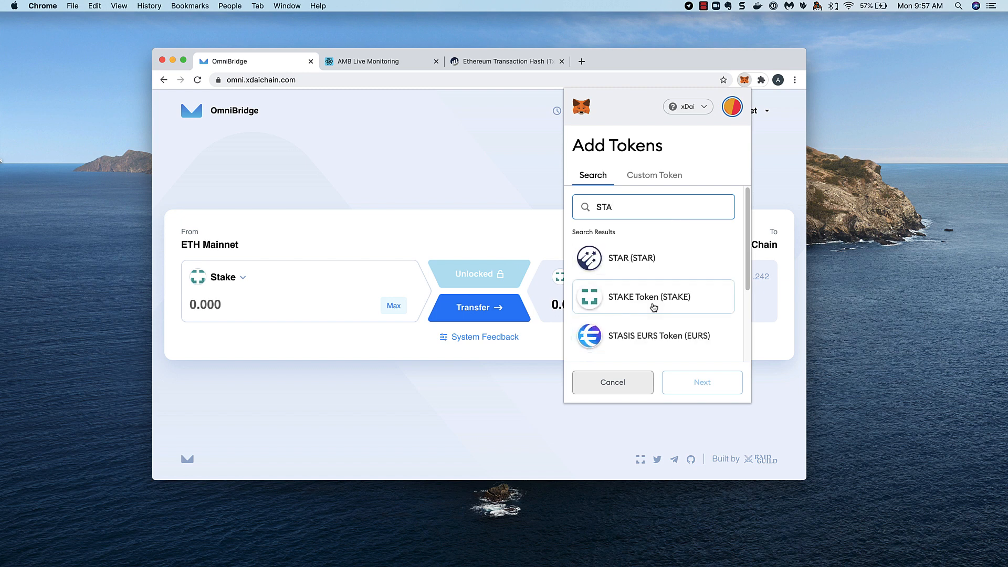
{"action": "left_click", "coordinate": [653, 297]}
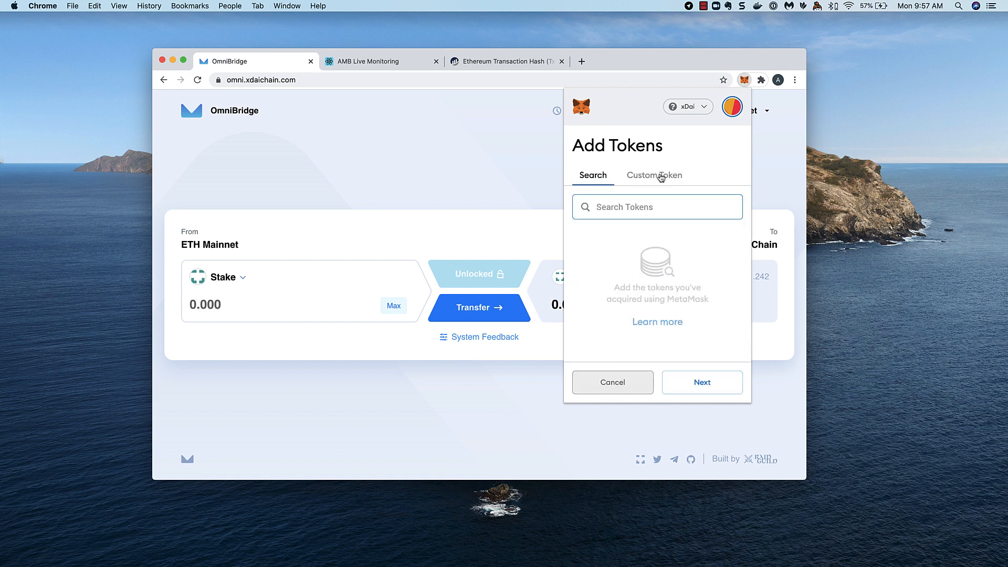
{"action": "left_click", "coordinate": [653, 175]}
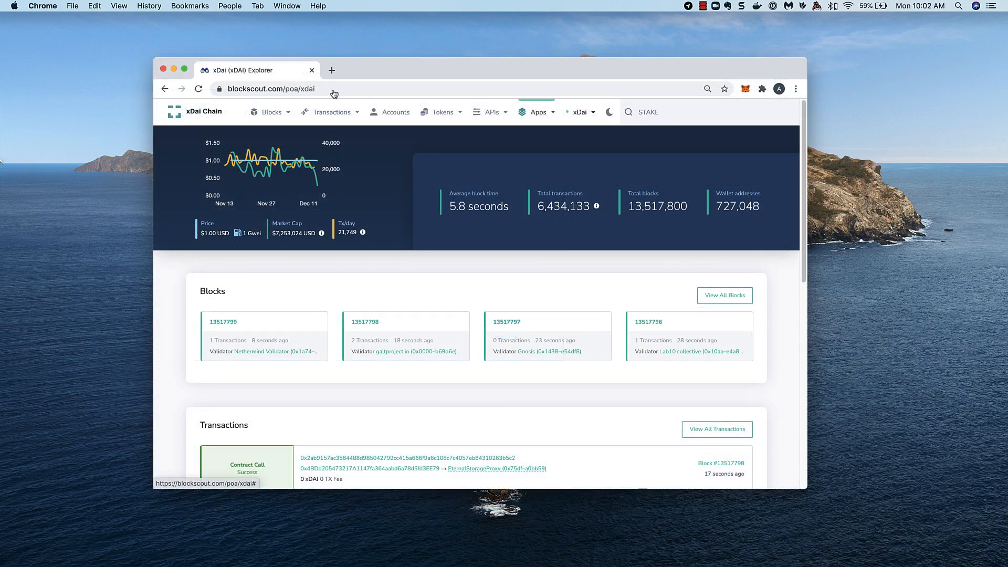
- Search Blockscout for STAKE and copy the STAKE on xDai contract address
{"action": "type", "text": "s"}
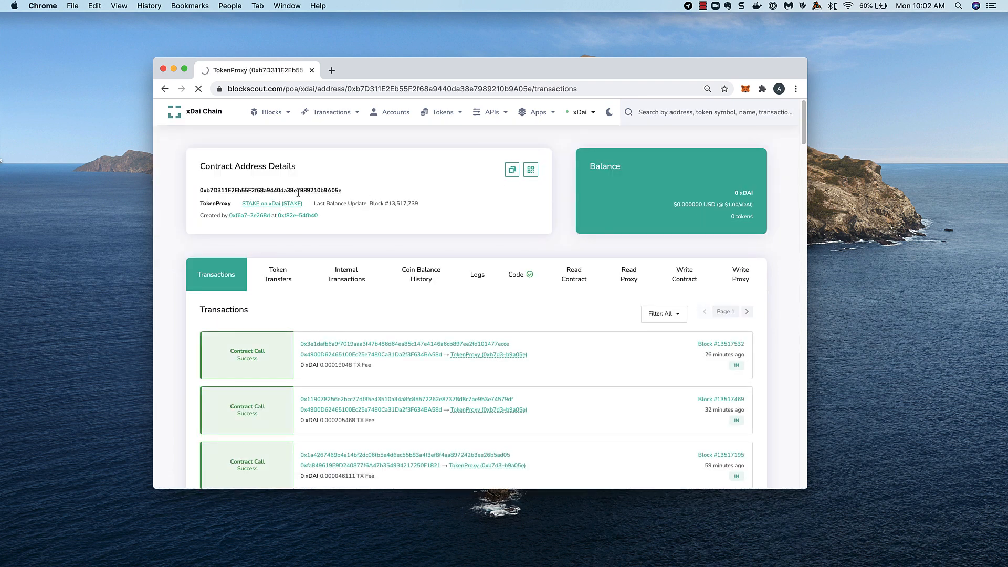
{"action": "right_click", "coordinate": [219, 212]}
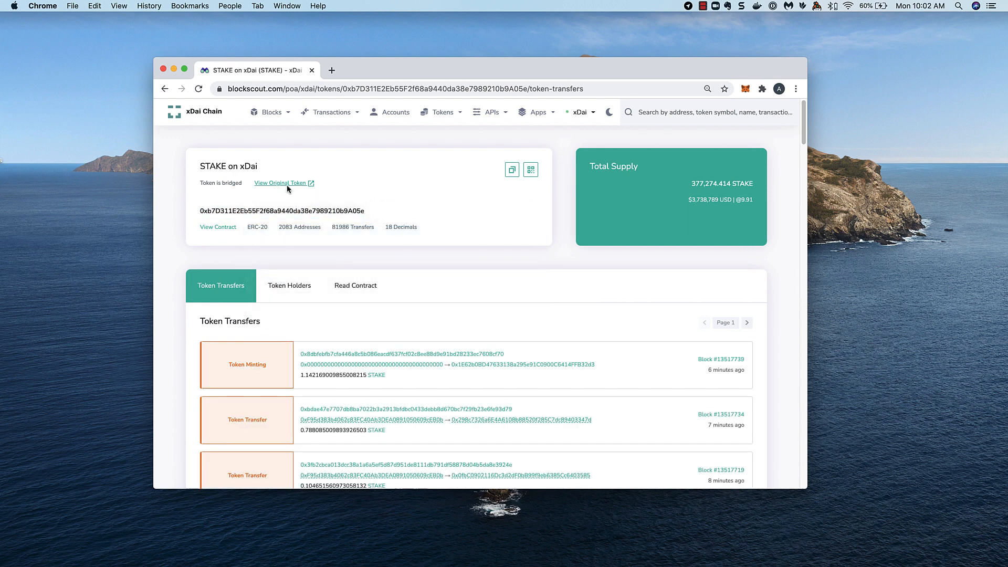
{"action": "left_click", "coordinate": [280, 183]}
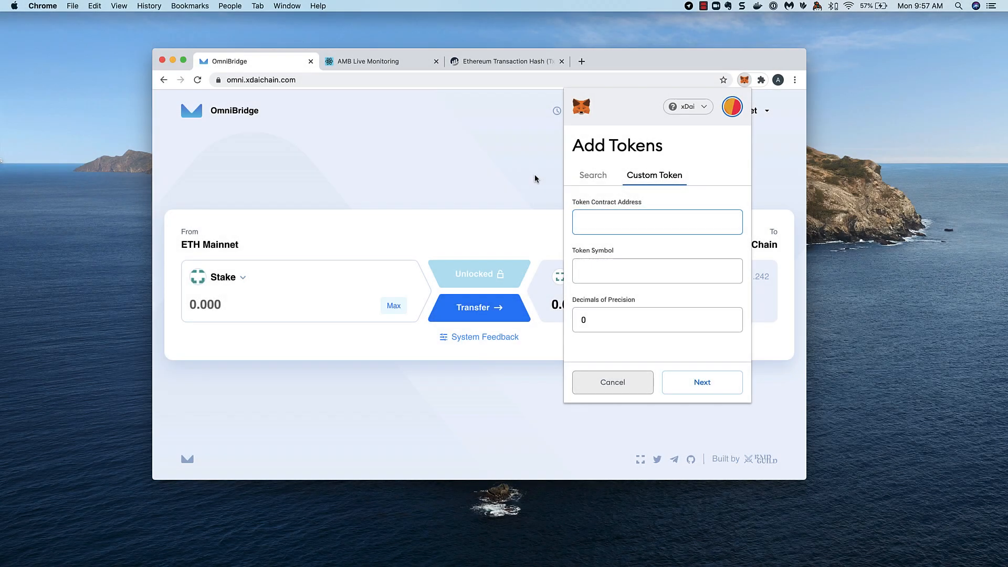
- Paste the STAKE on xDai contract address and add the token with 18 decimals
{"action": "type", "text": "Eb55F2f68a9440da38e7989210b9A05e"}
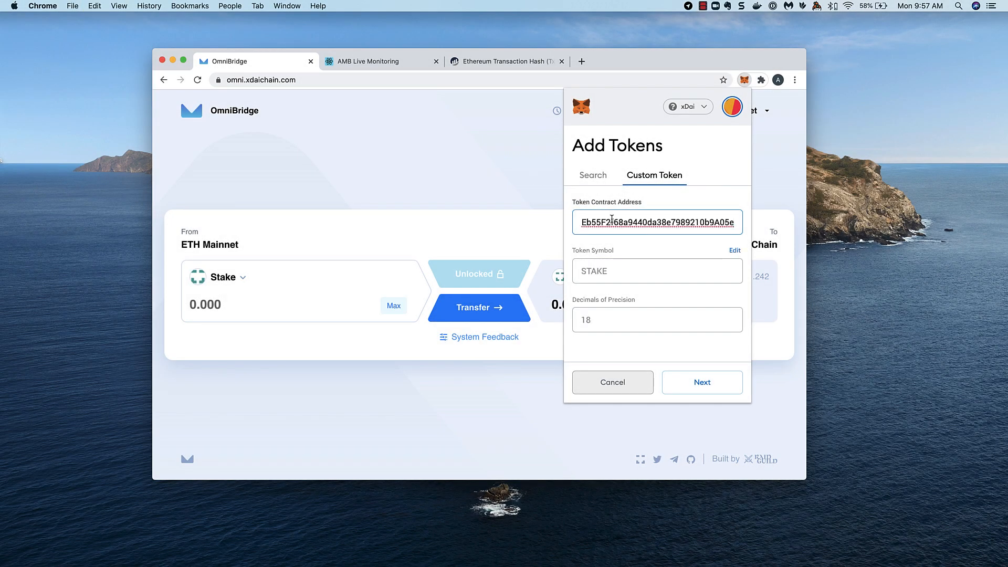
{"action": "mouse_move", "coordinate": [688, 361]}
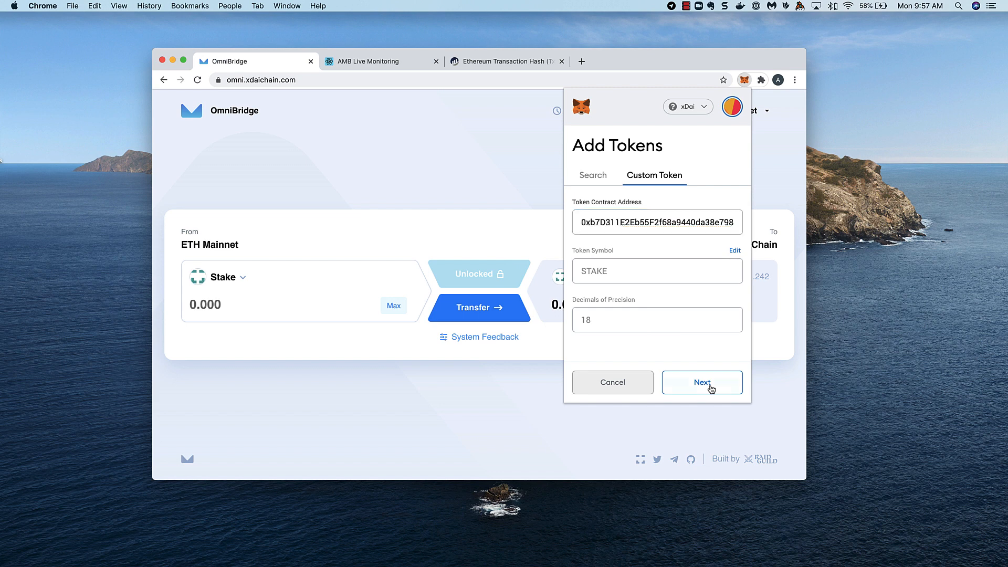
{"action": "left_click", "coordinate": [701, 382]}
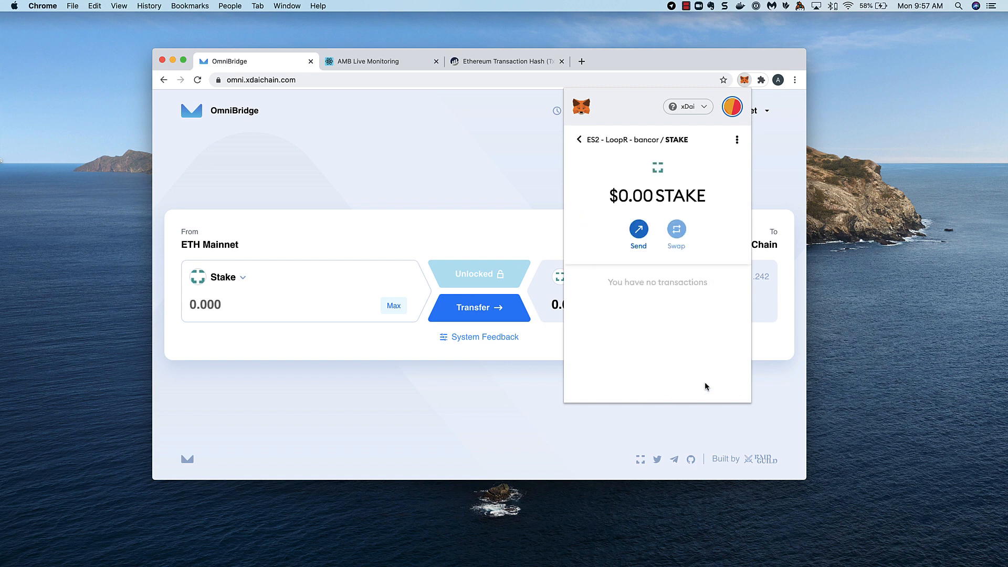
- Hide STAKE from the xDai wallet assets via its options menu and confirm
{"action": "left_click", "coordinate": [578, 140]}
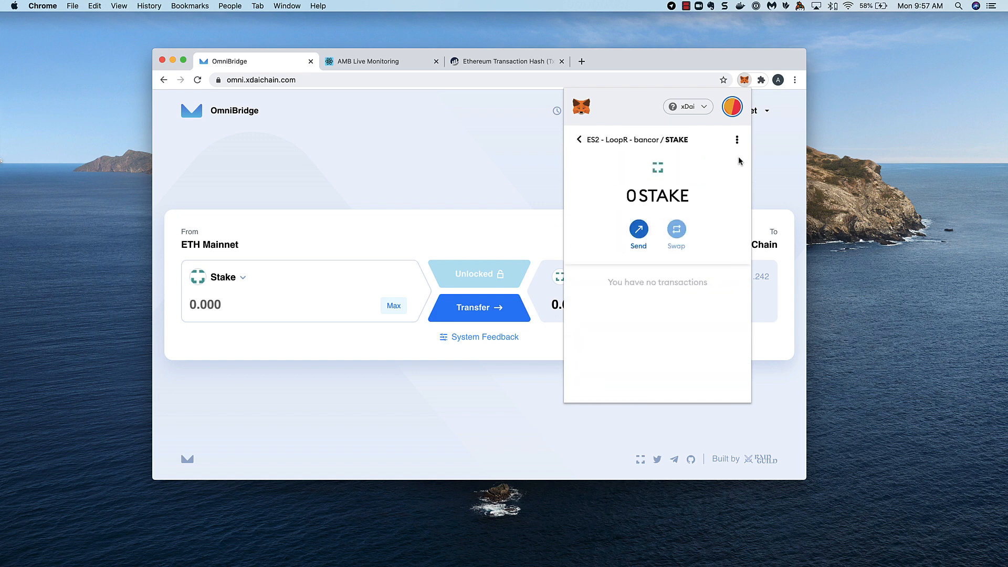
{"action": "left_click", "coordinate": [736, 139]}
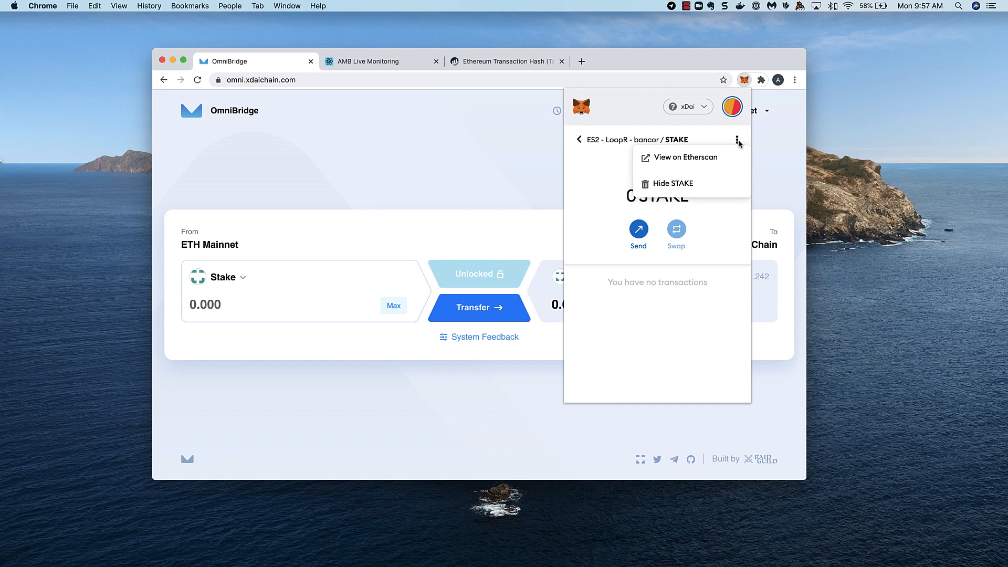
{"action": "left_click", "coordinate": [674, 182]}
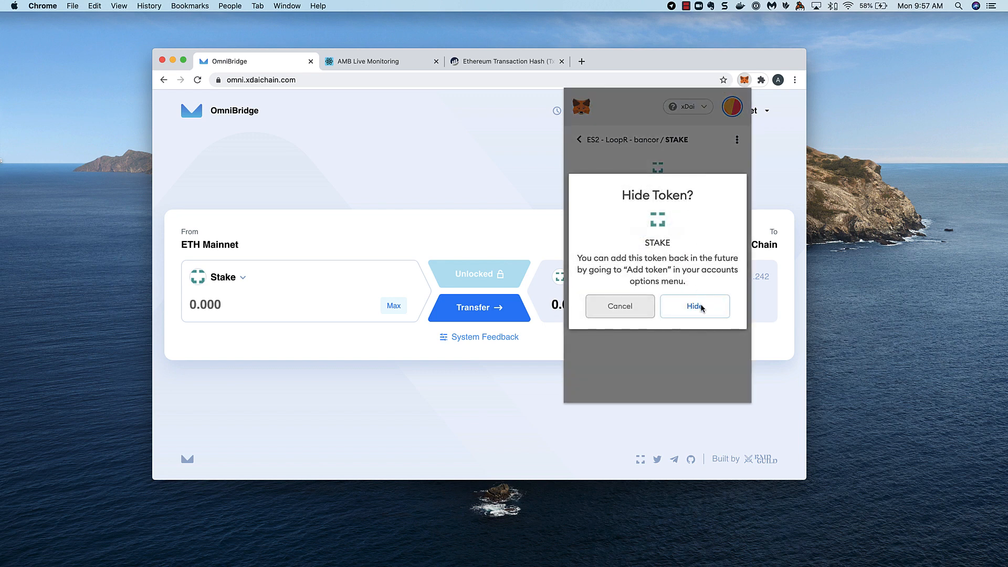
{"action": "left_click", "coordinate": [694, 306]}
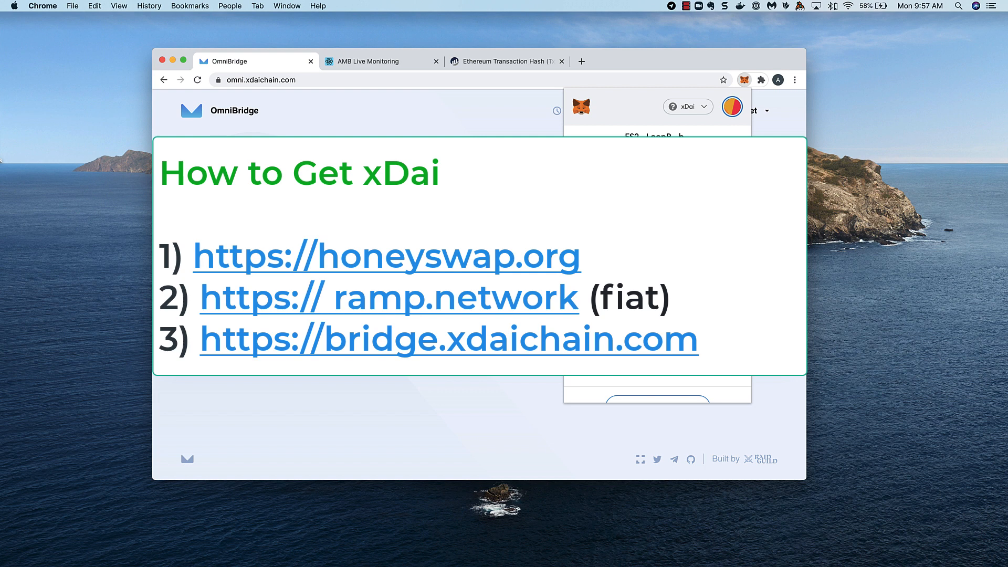
{"action": "left_click", "coordinate": [87, 454]}
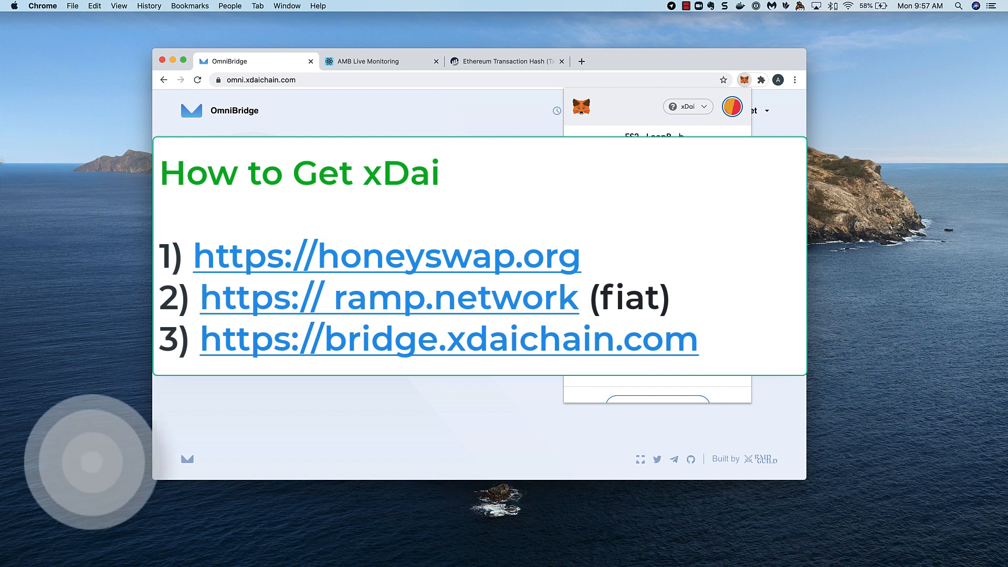